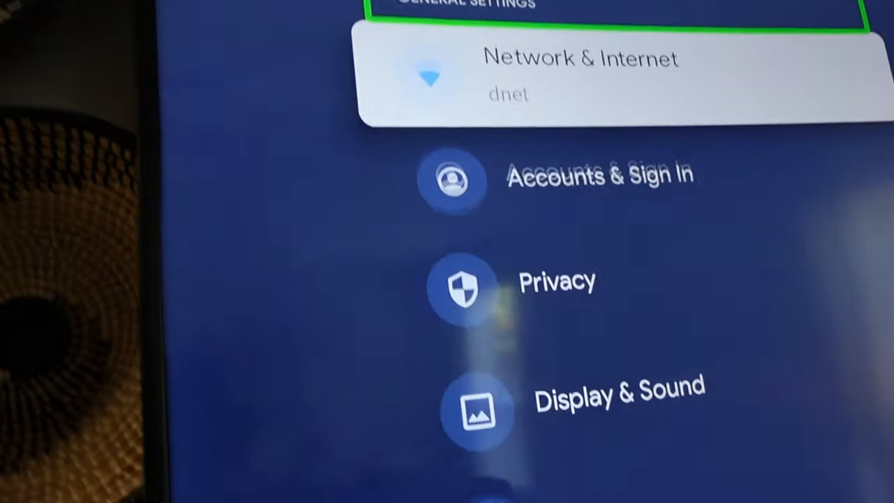
Scroll through System > Accessibility down to Services to reach TalkBack.
{"action": "scroll", "scroll_direction": "down", "scroll_amount": 3}
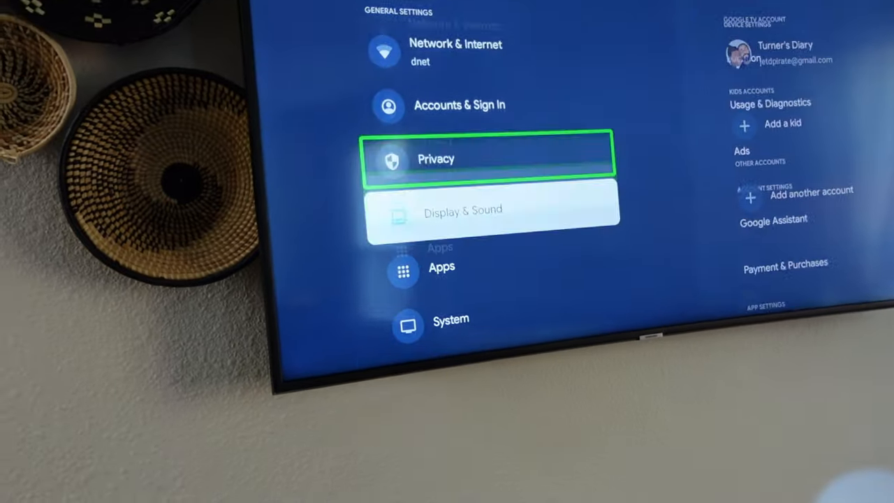
{"action": "scroll", "scroll_direction": "down", "scroll_amount": 3}
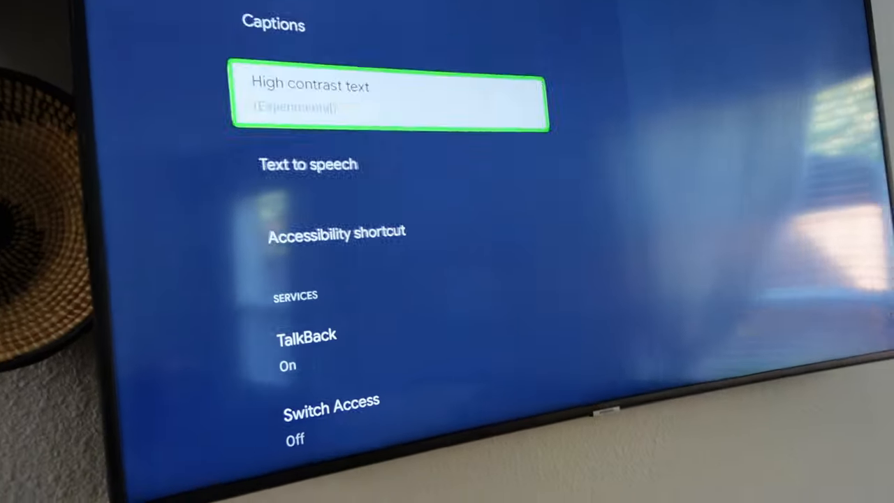
{"action": "scroll", "scroll_direction": "down", "scroll_amount": 3}
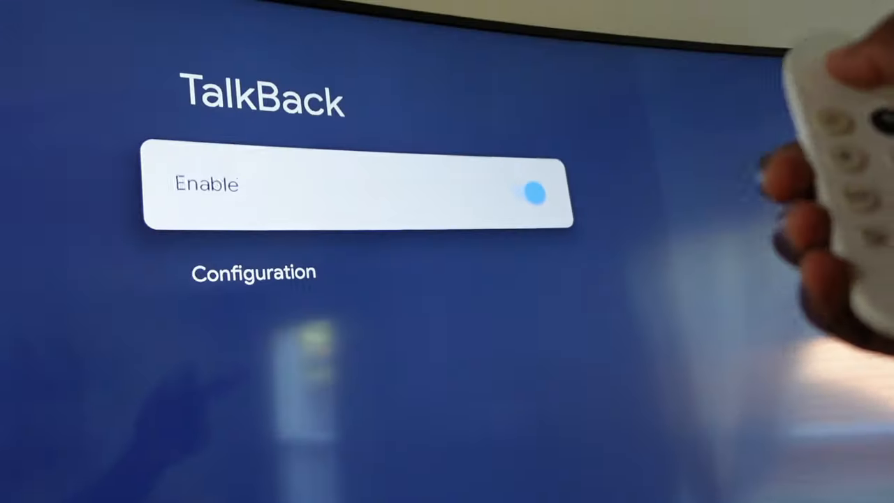
Switch TalkBack's Enable toggle off and confirm OK on the Stop TalkBack? dialog.
{"action": "left_click", "coordinate": [533, 193]}
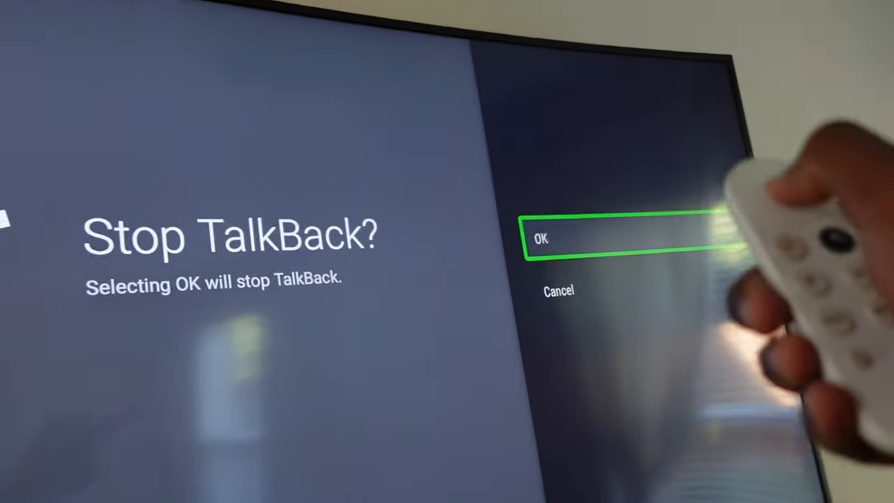
{"action": "left_click", "coordinate": [621, 237]}
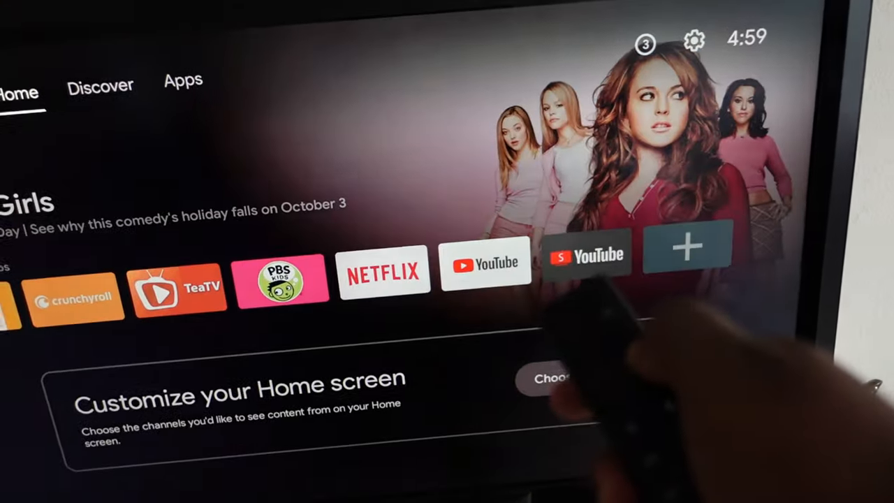
Enter Android TV Settings > Device Preferences and bring Accessibility into view.
{"action": "left_click", "coordinate": [693, 40]}
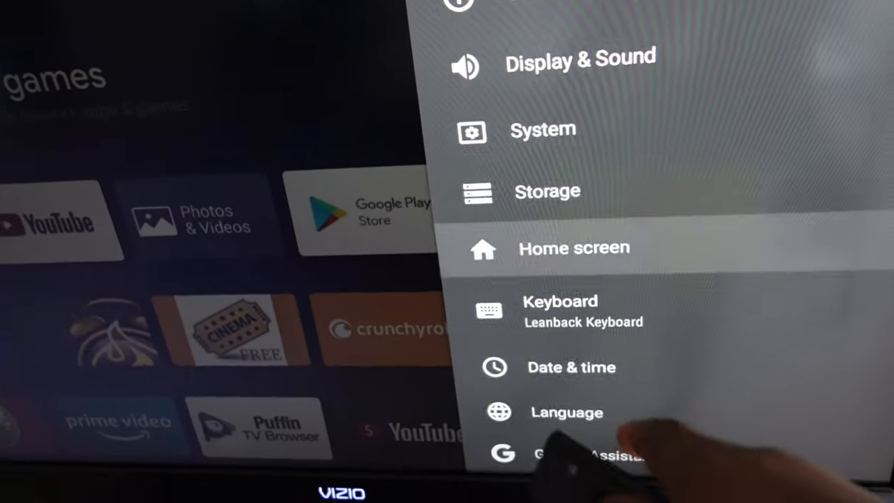
{"action": "scroll", "scroll_direction": "down", "scroll_amount": 3}
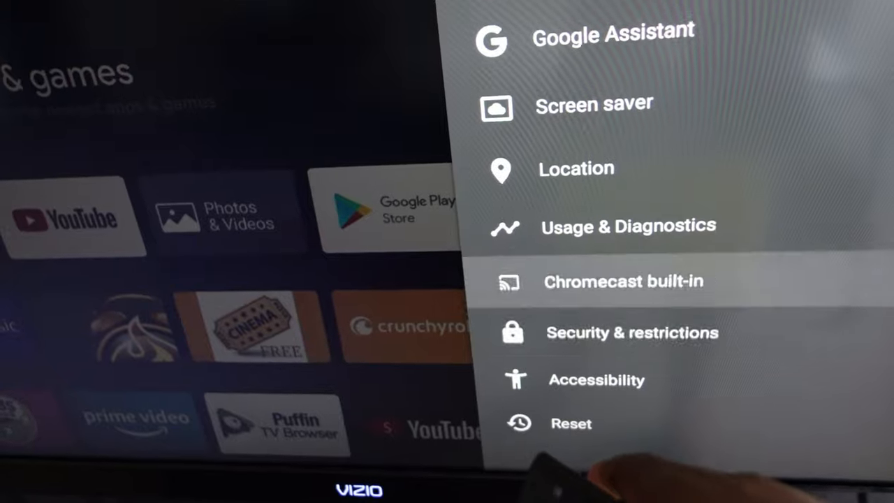